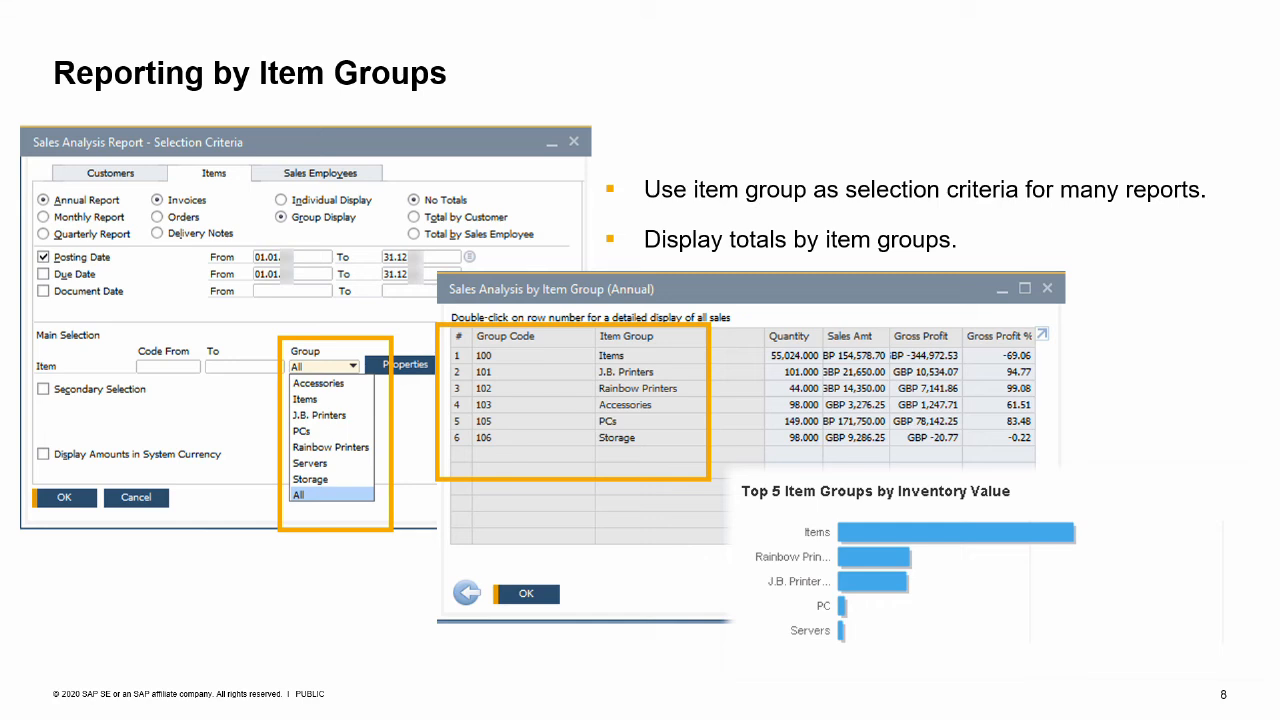
Advance to the 'Search functions for an item' slide
key("Right")
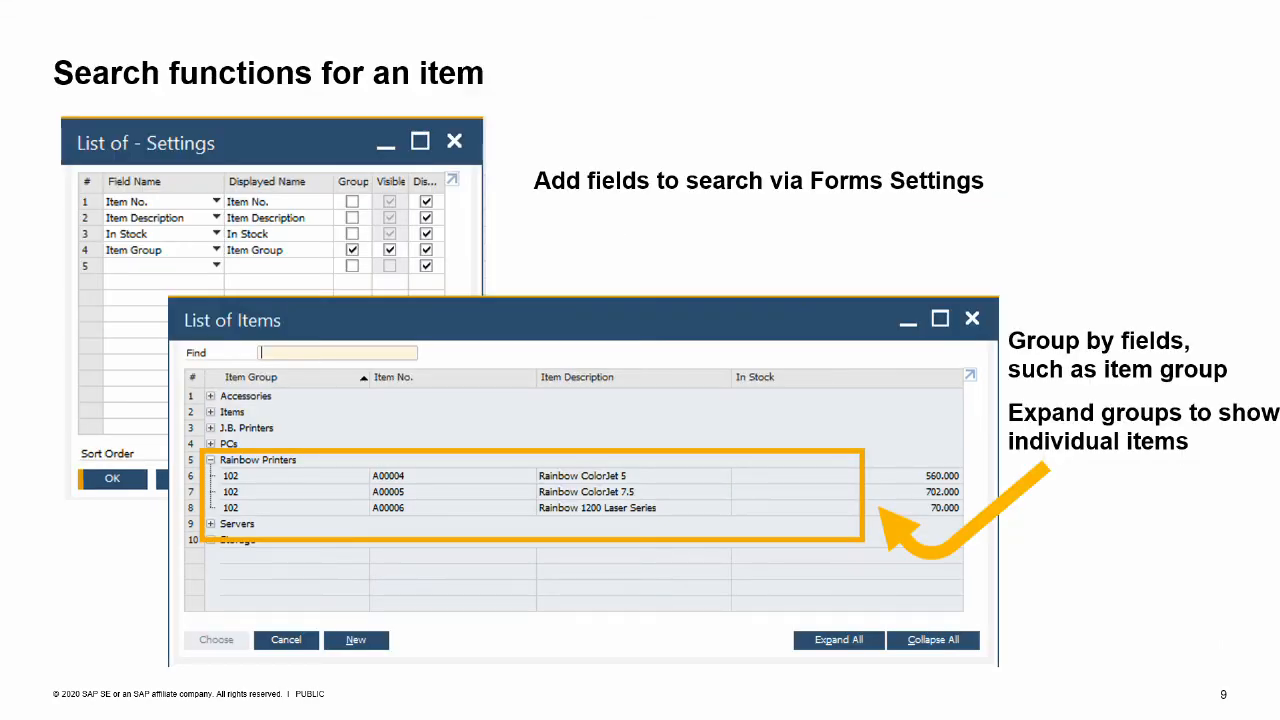